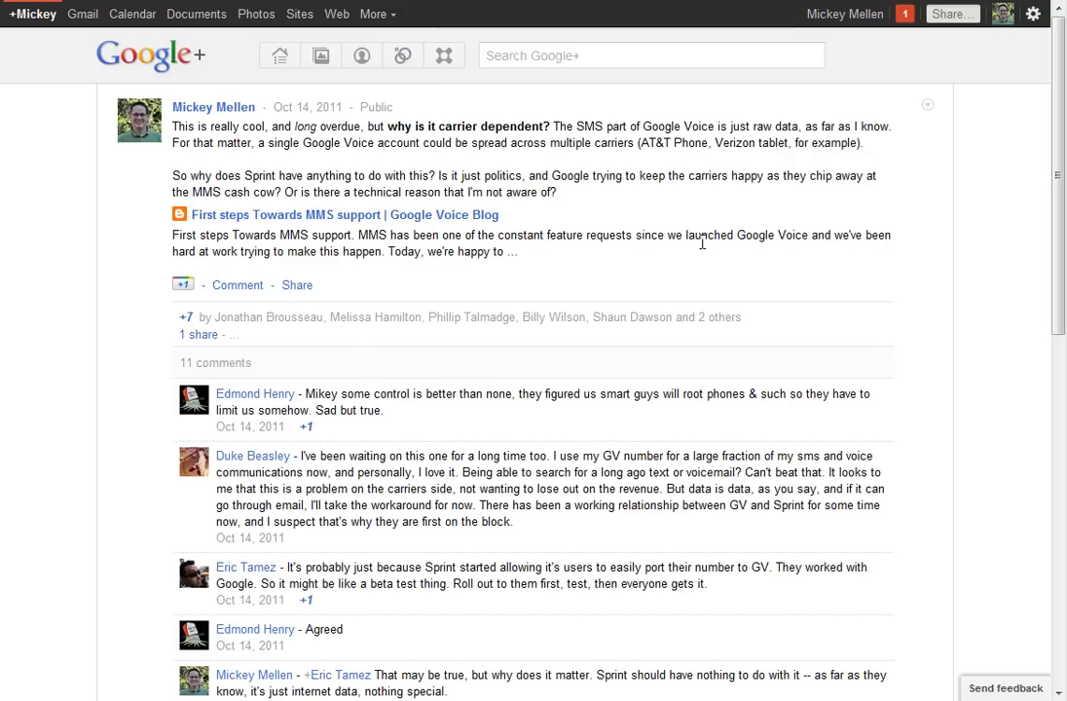
mouse_move(480, 310)
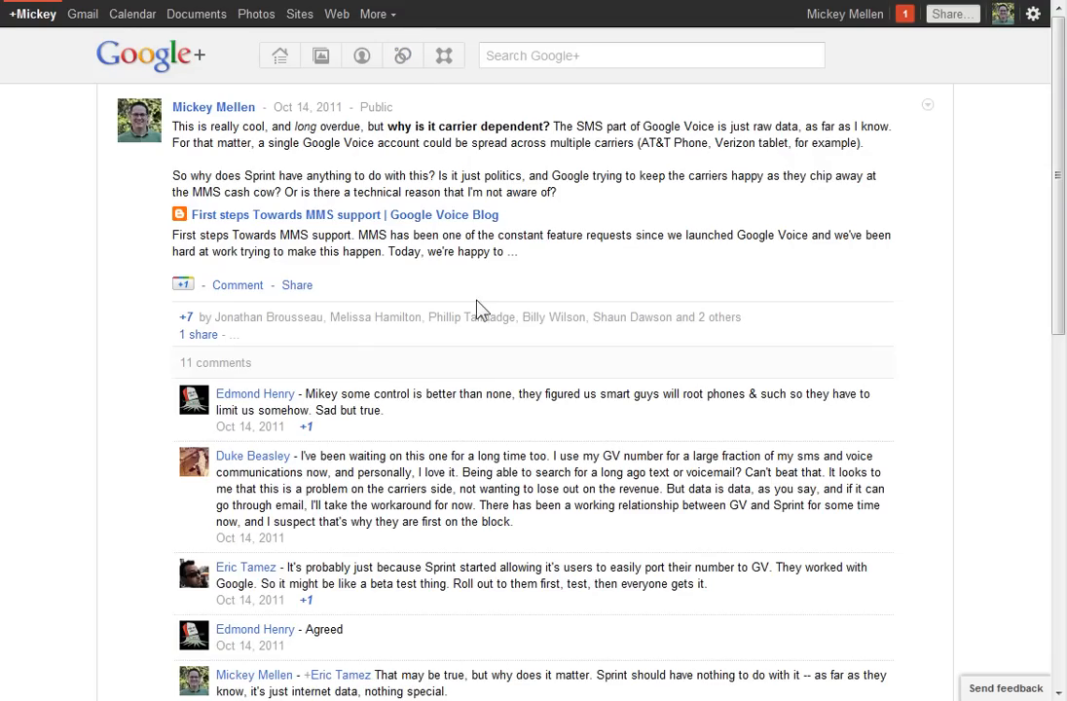
mouse_move(595, 263)
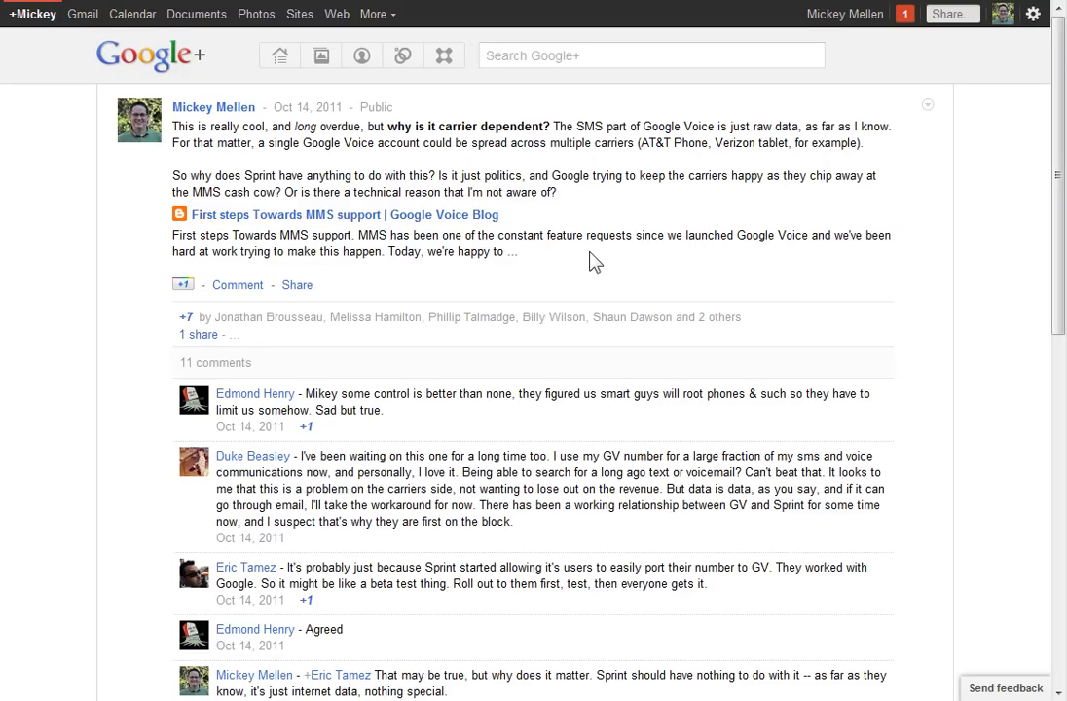
mouse_move(565, 130)
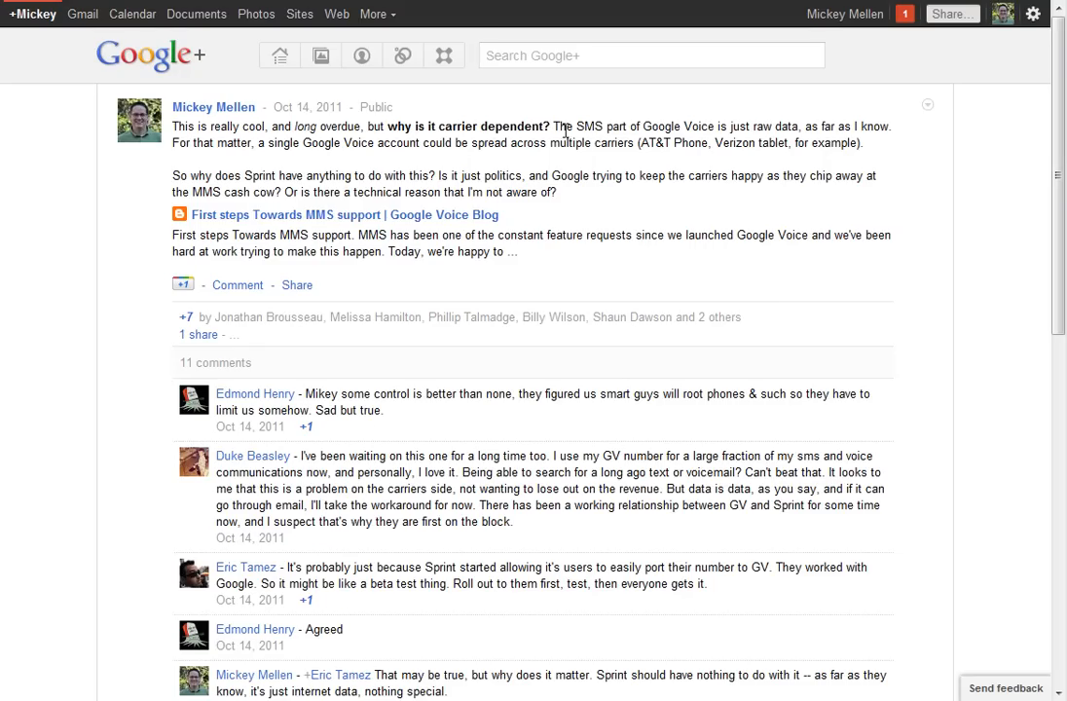
mouse_move(546, 263)
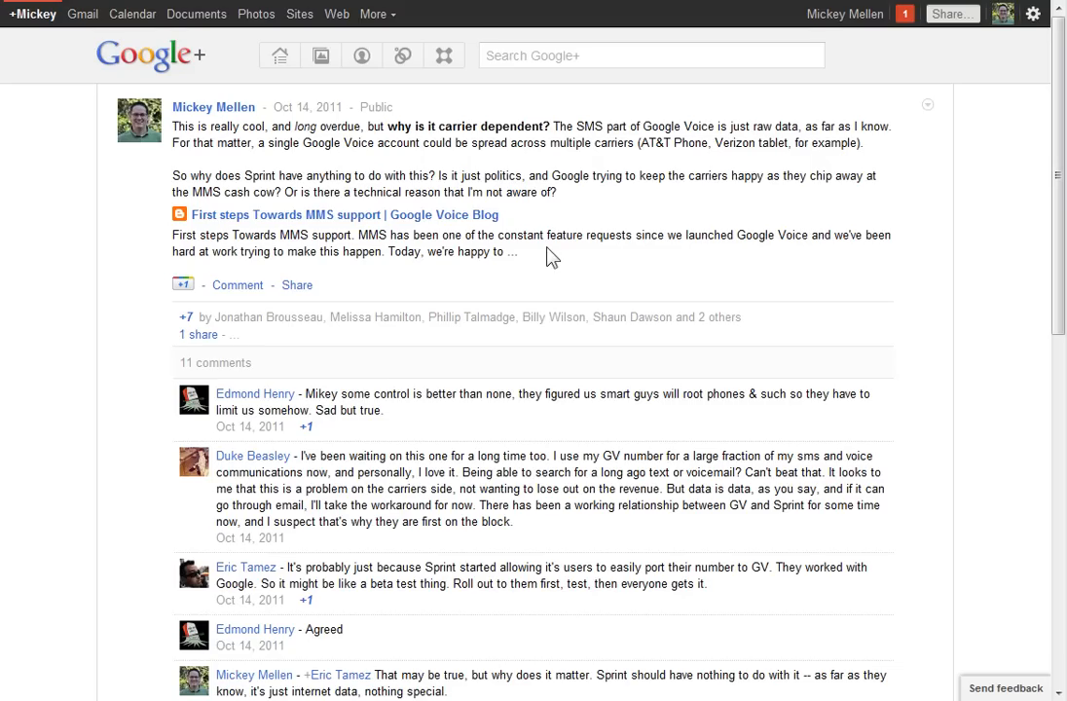
mouse_move(315, 125)
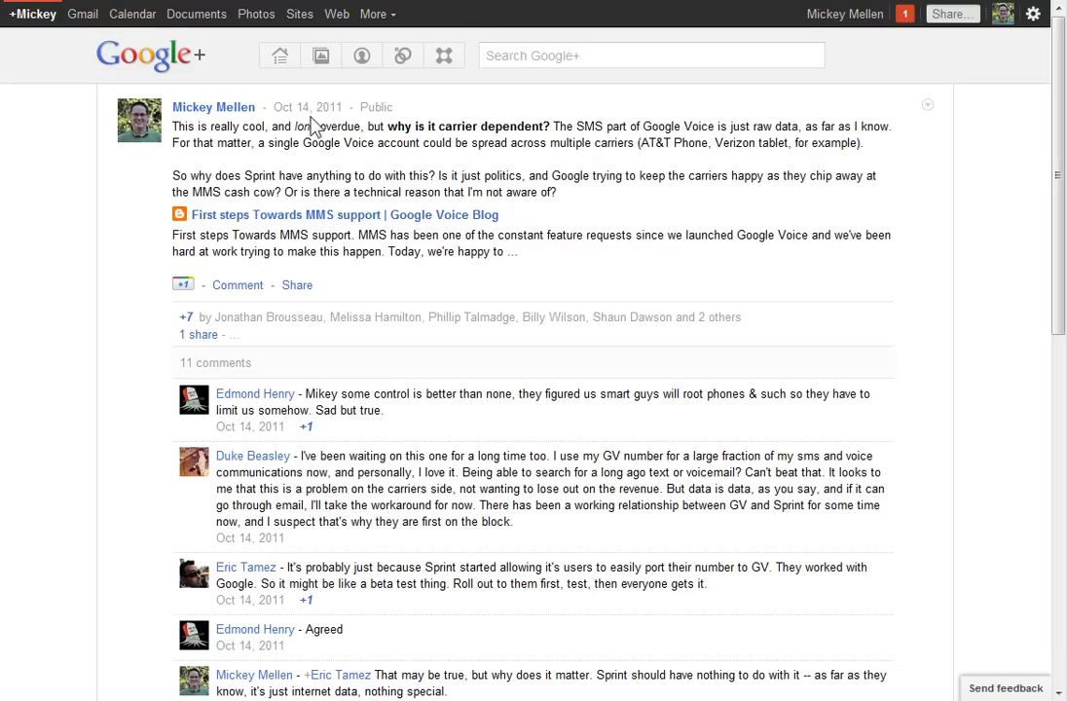
mouse_move(309, 107)
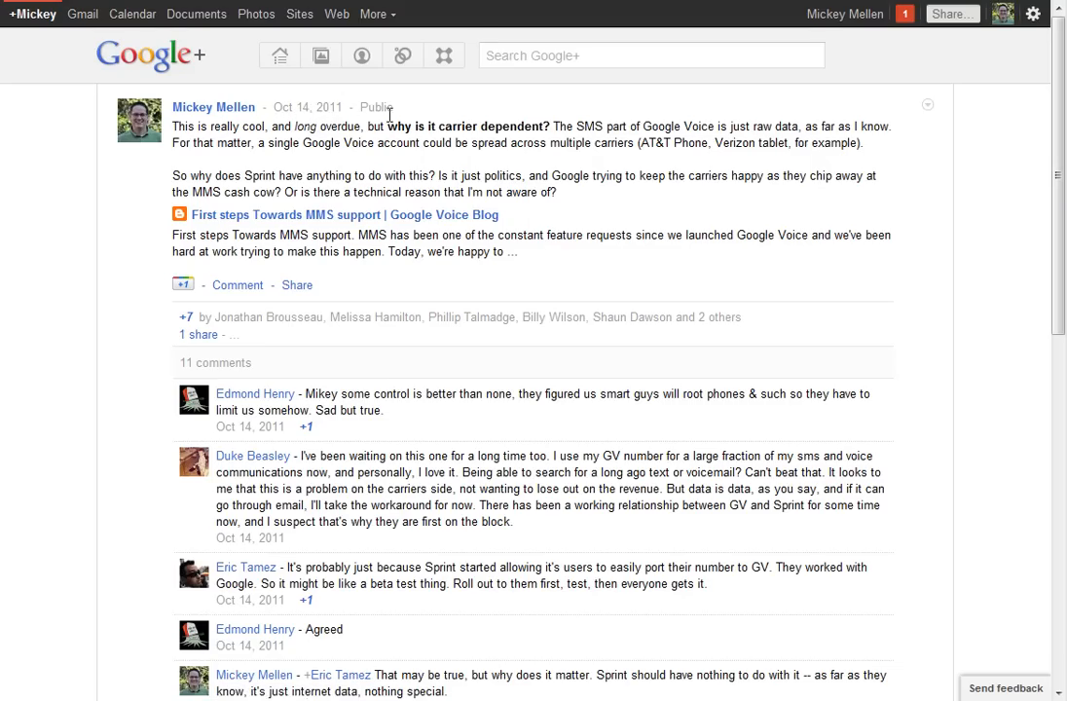
mouse_move(719, 233)
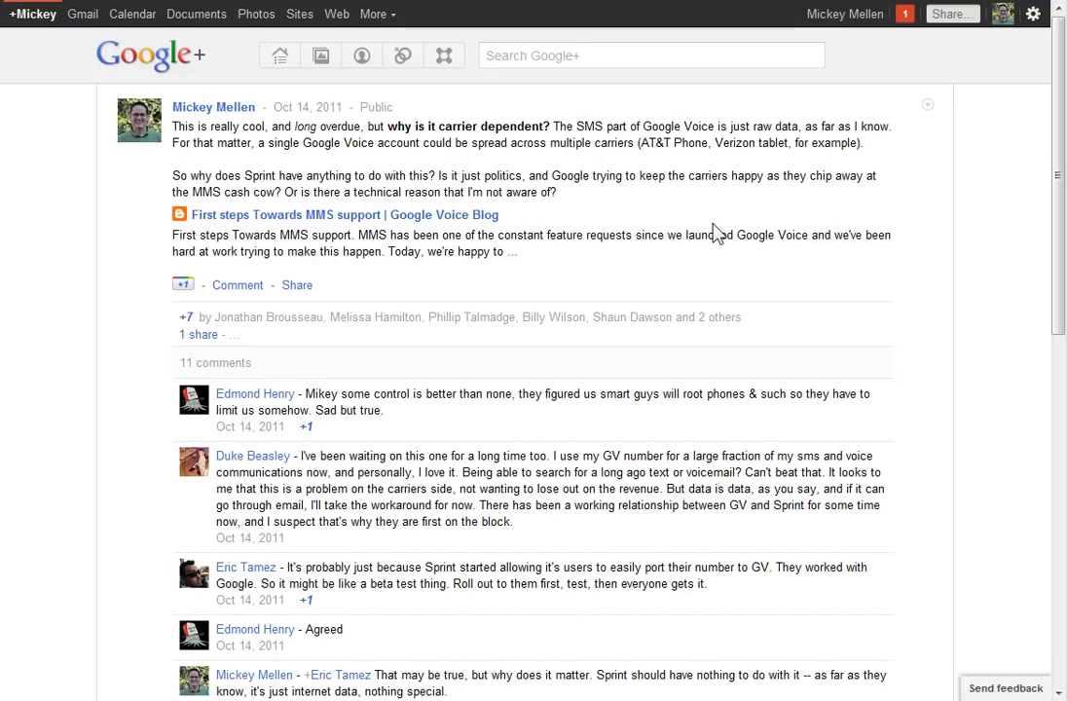
mouse_move(693, 222)
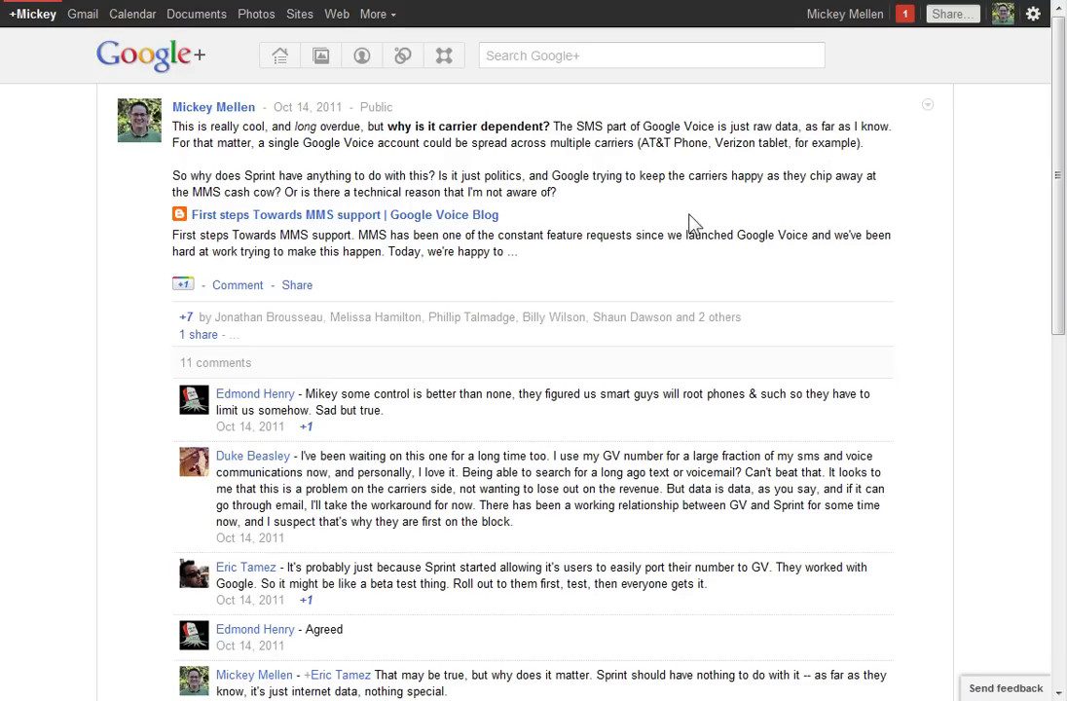
mouse_move(259, 191)
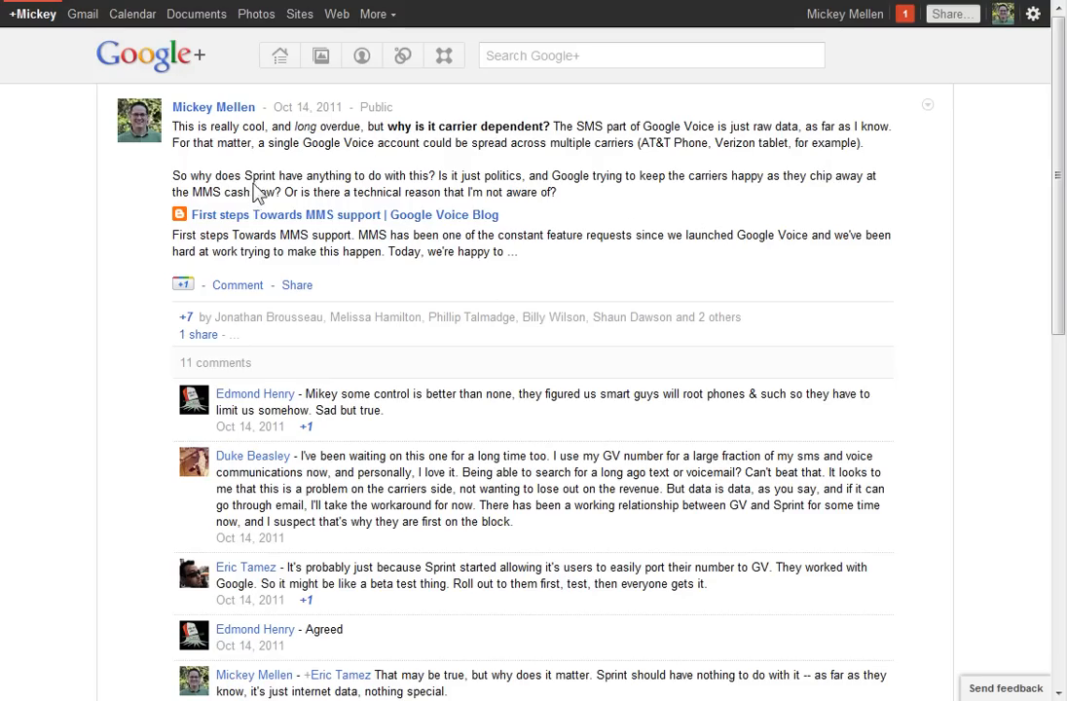
Open the post's edit mode, then scroll down to Mickey's own editable reply
click(926, 104)
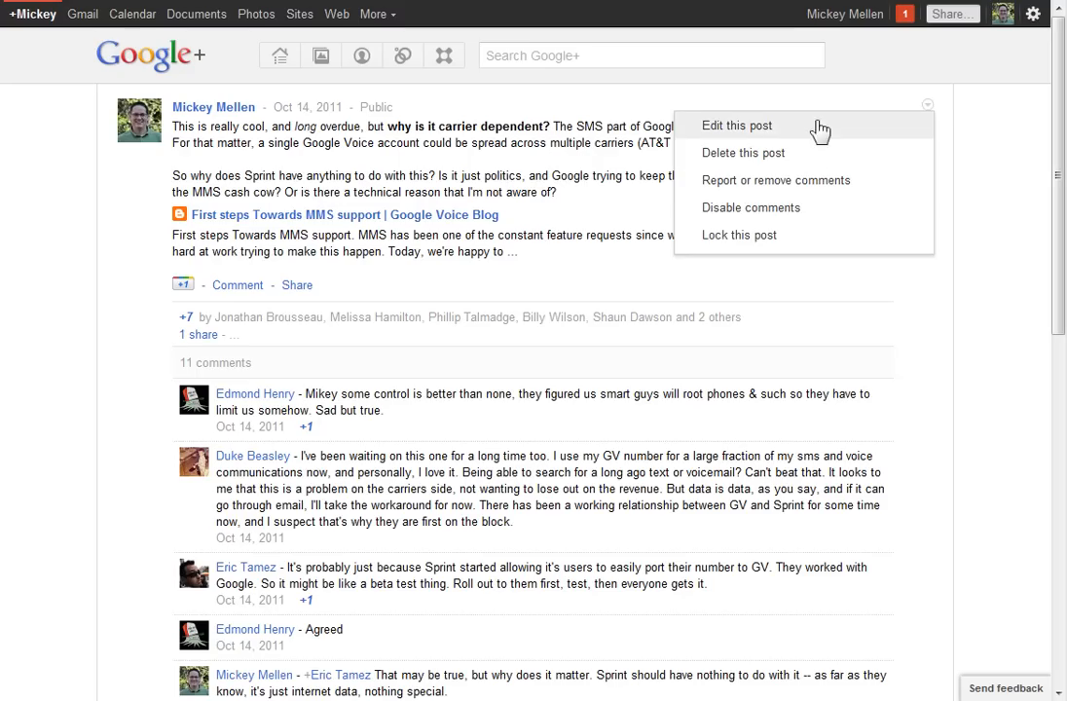
click(738, 125)
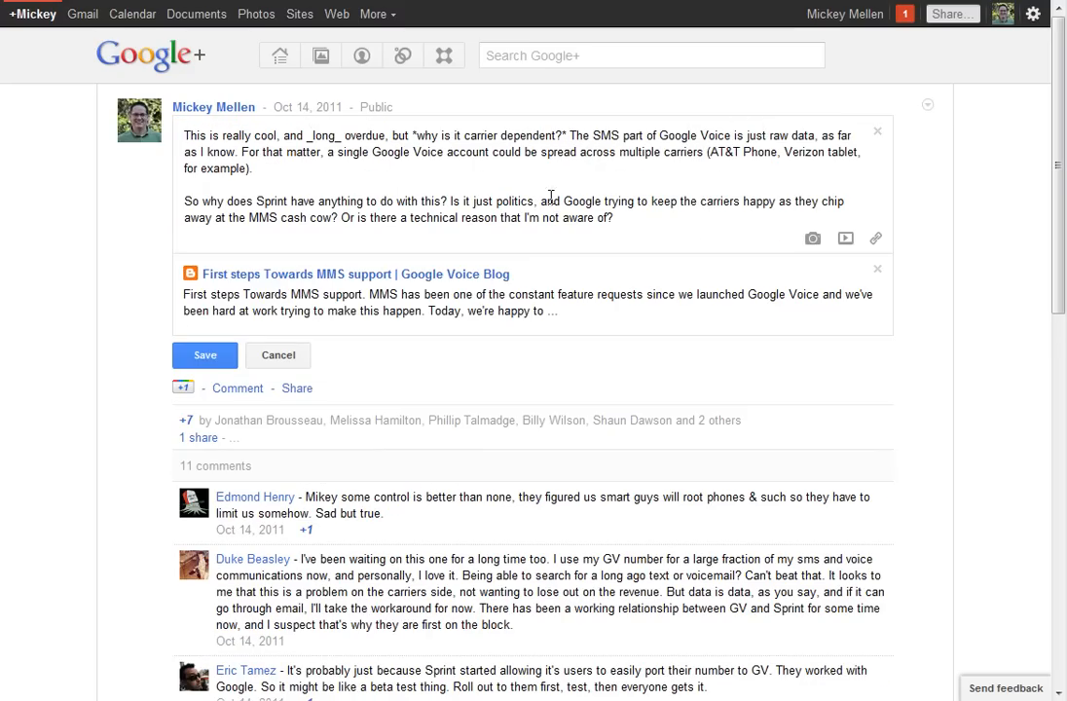
mouse_move(389, 162)
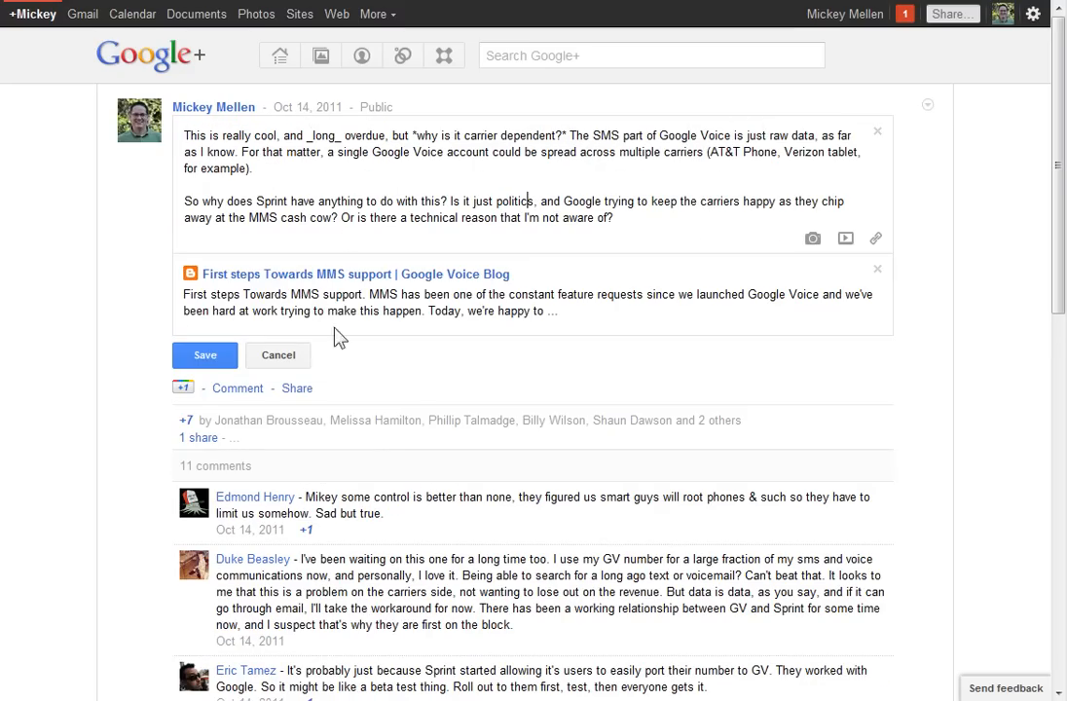
mouse_move(379, 353)
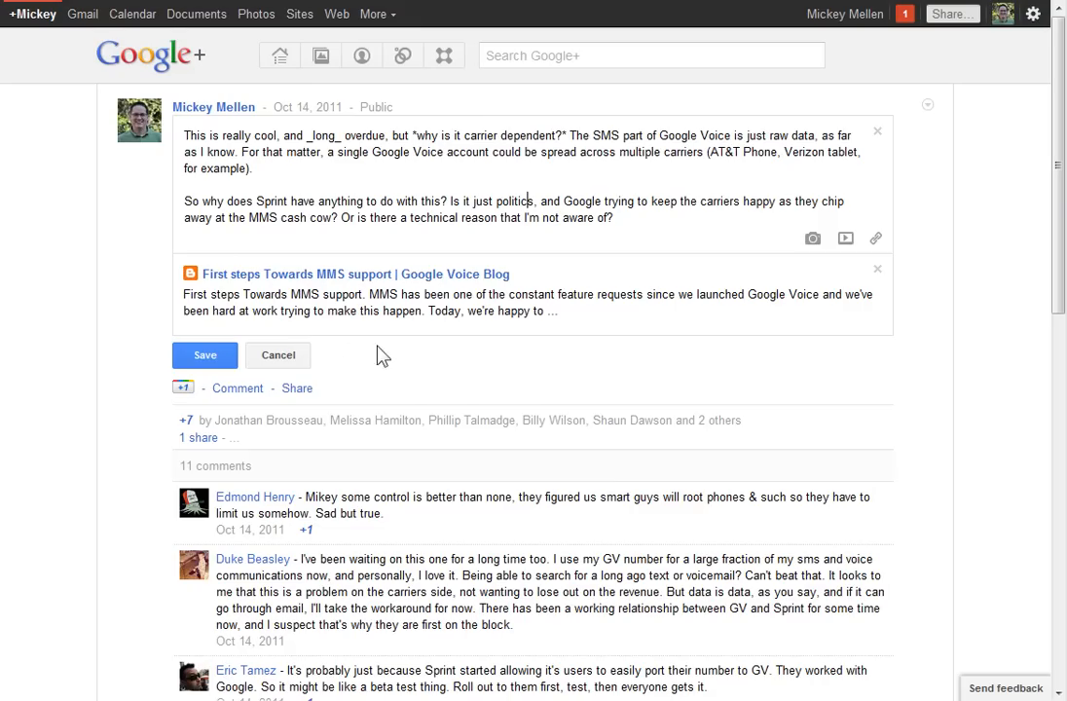
mouse_move(334, 358)
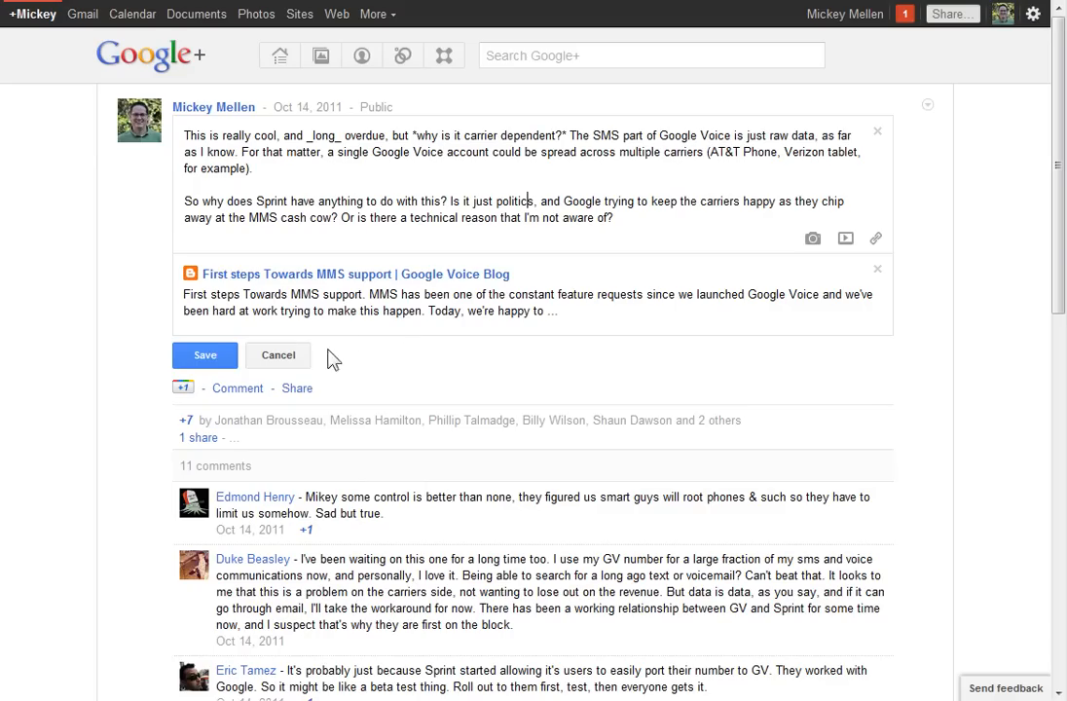
mouse_move(379, 313)
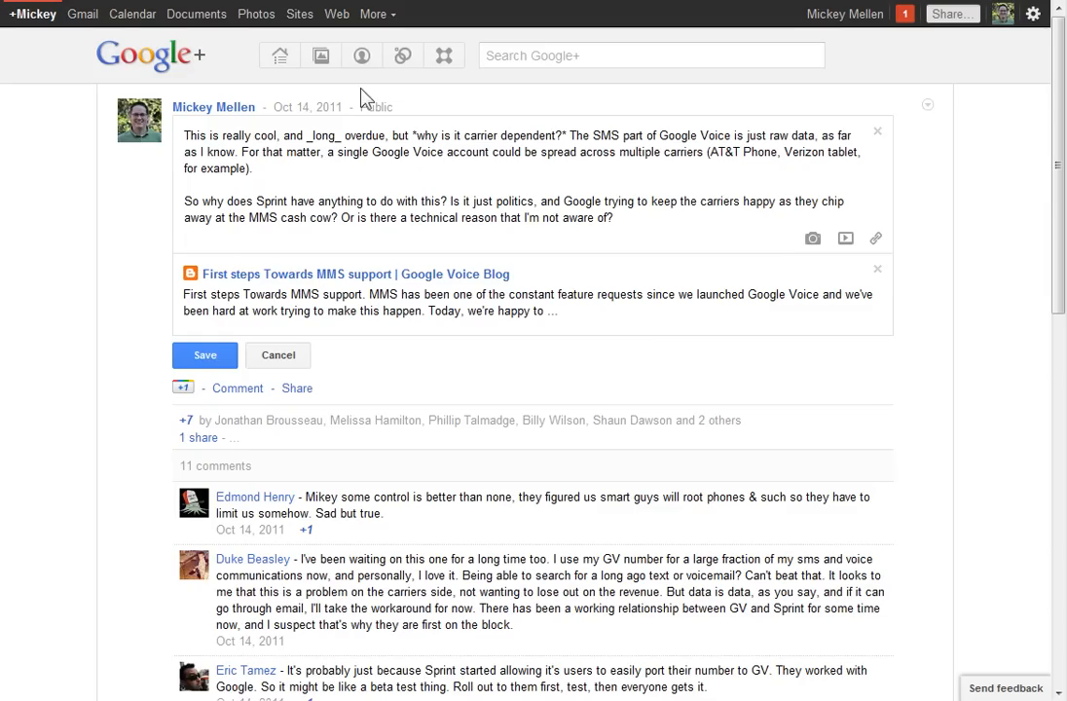
mouse_move(402, 274)
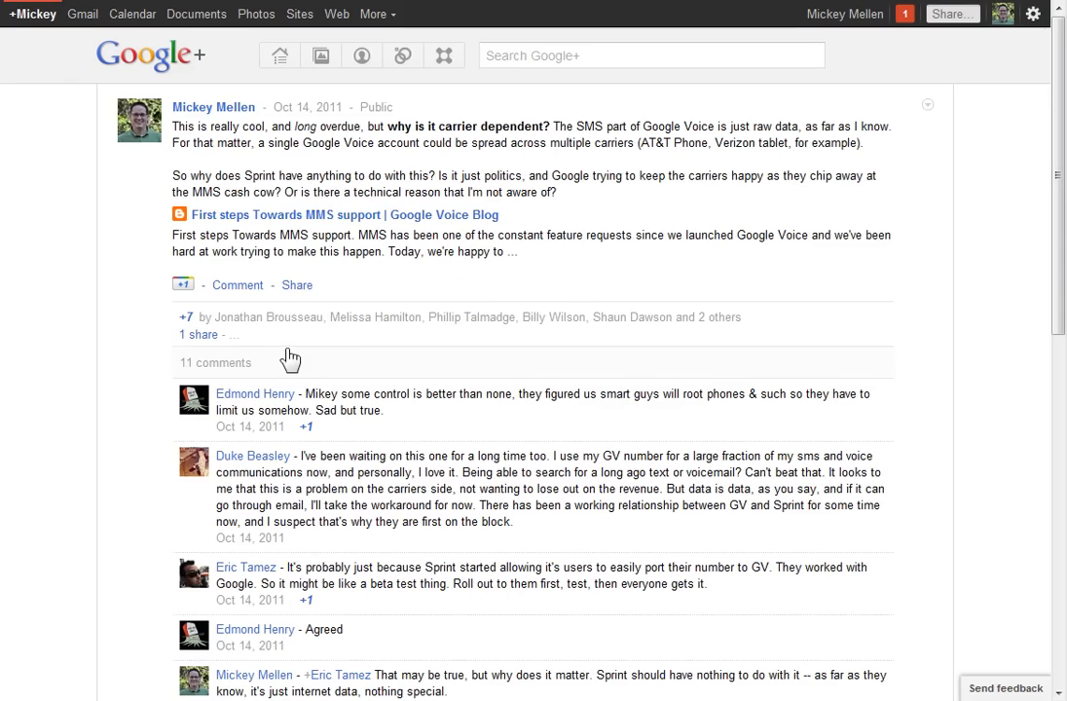
scroll(down, 3)
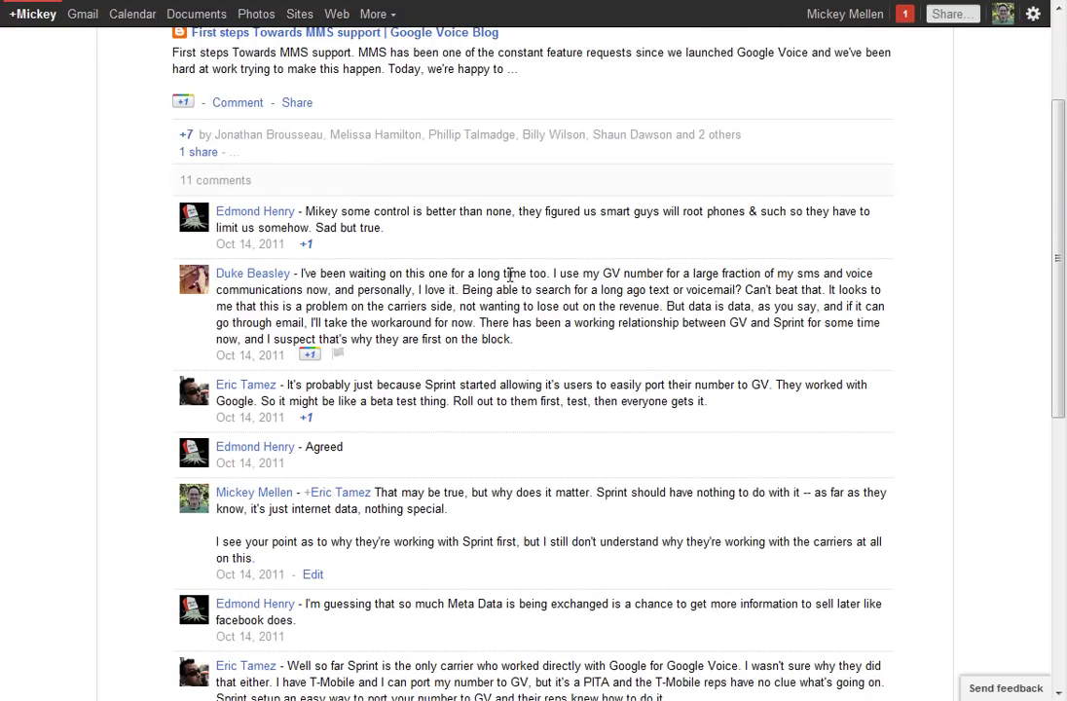
scroll(down, 3)
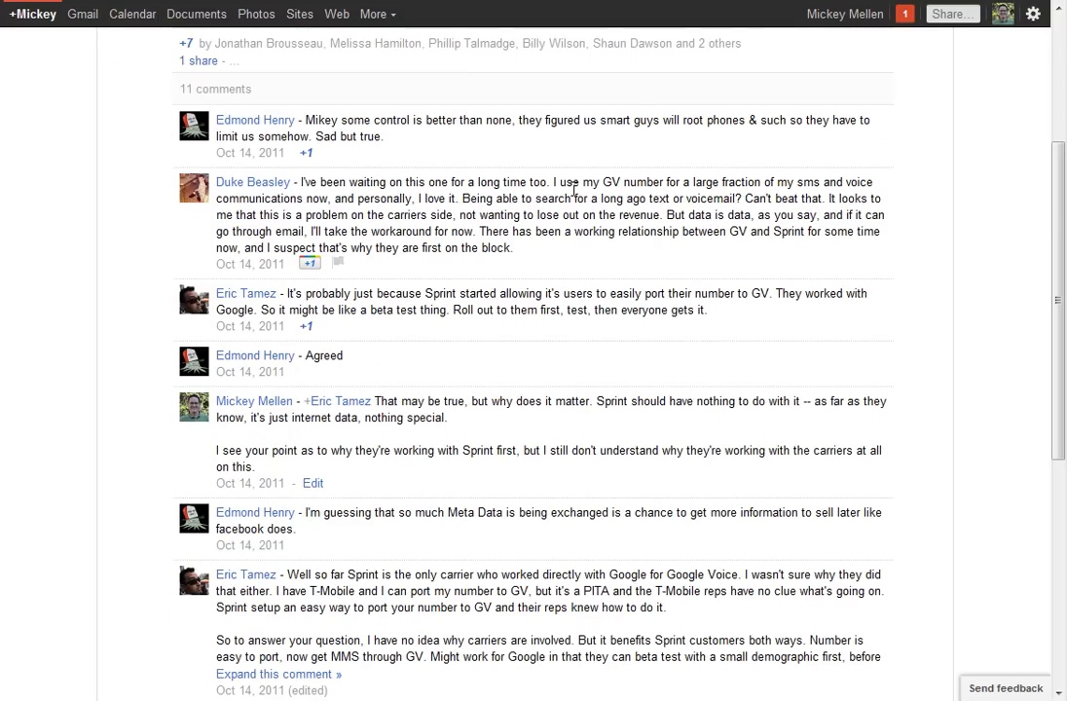
scroll(down, 3)
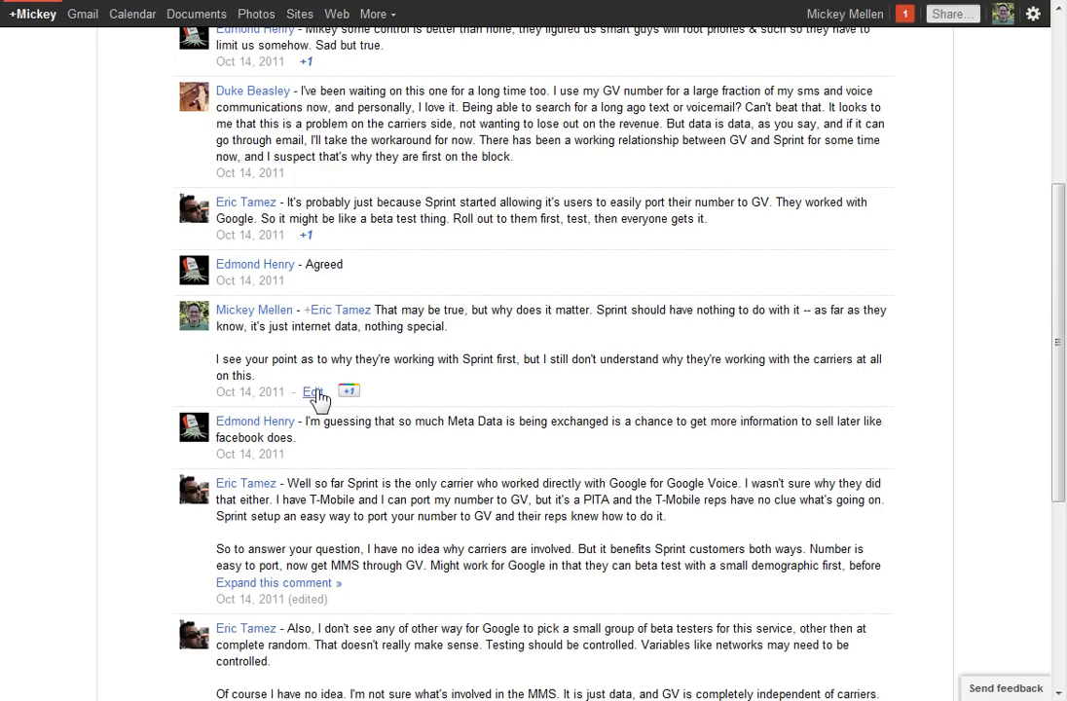
click(313, 392)
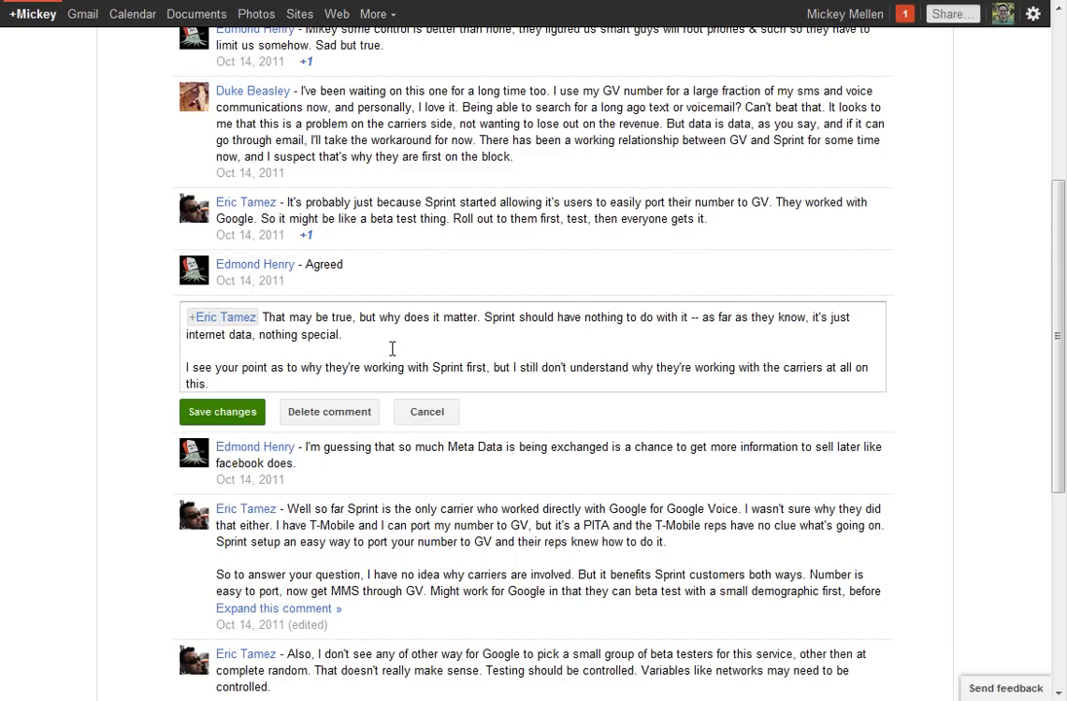
mouse_move(329, 412)
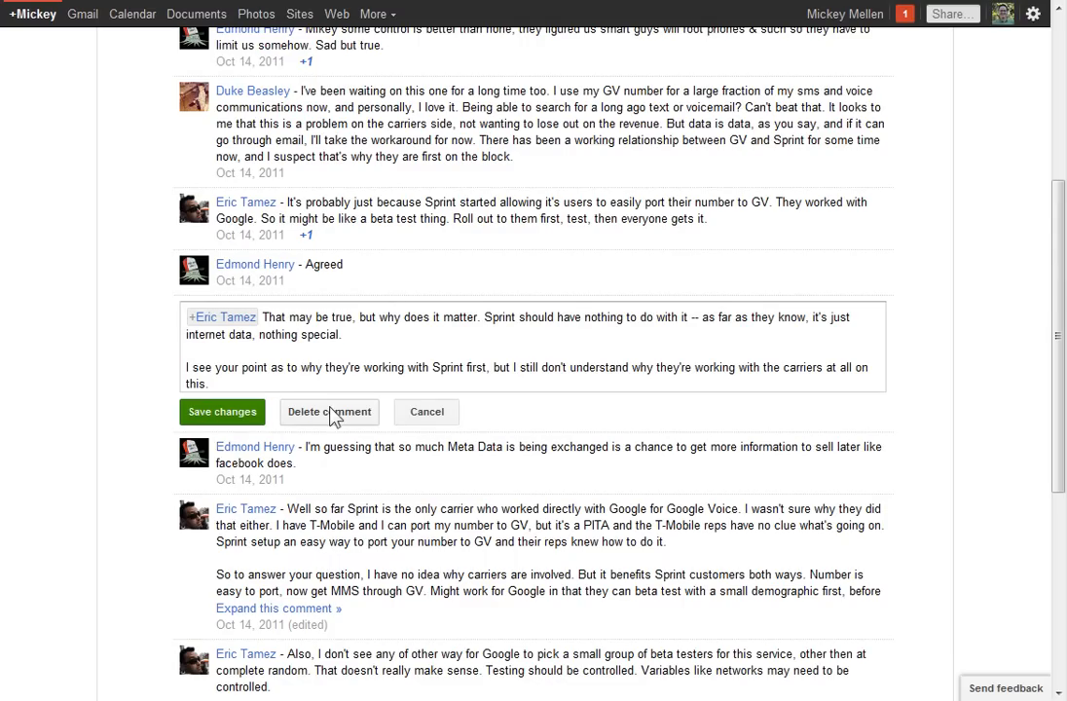
click(221, 411)
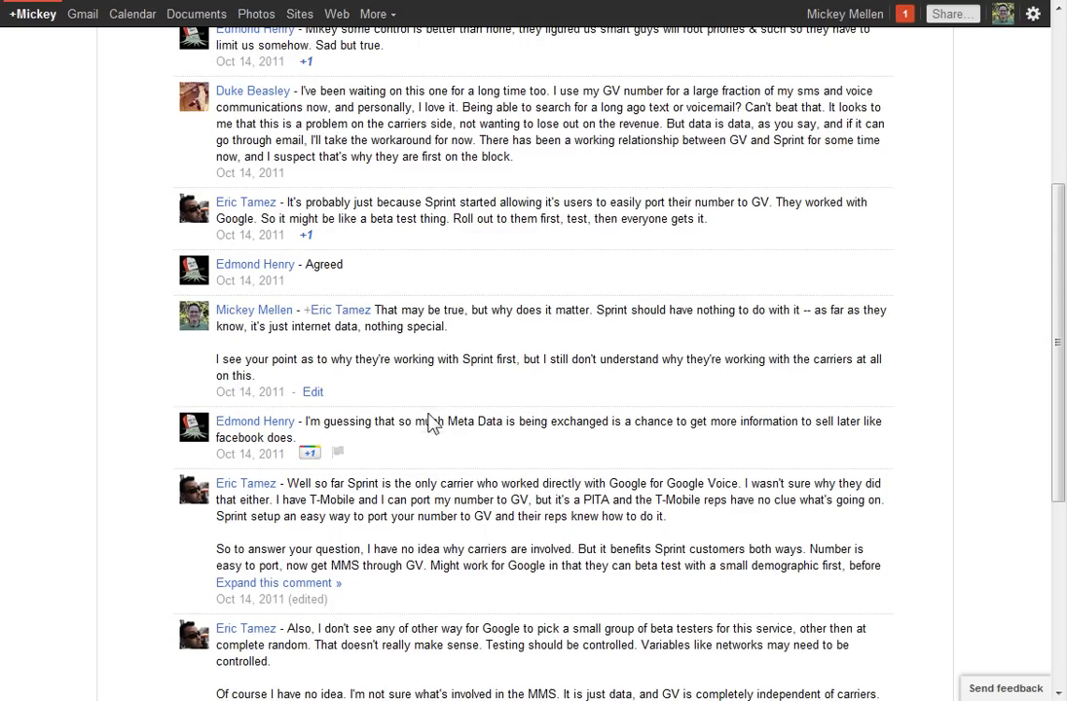
mouse_move(234, 390)
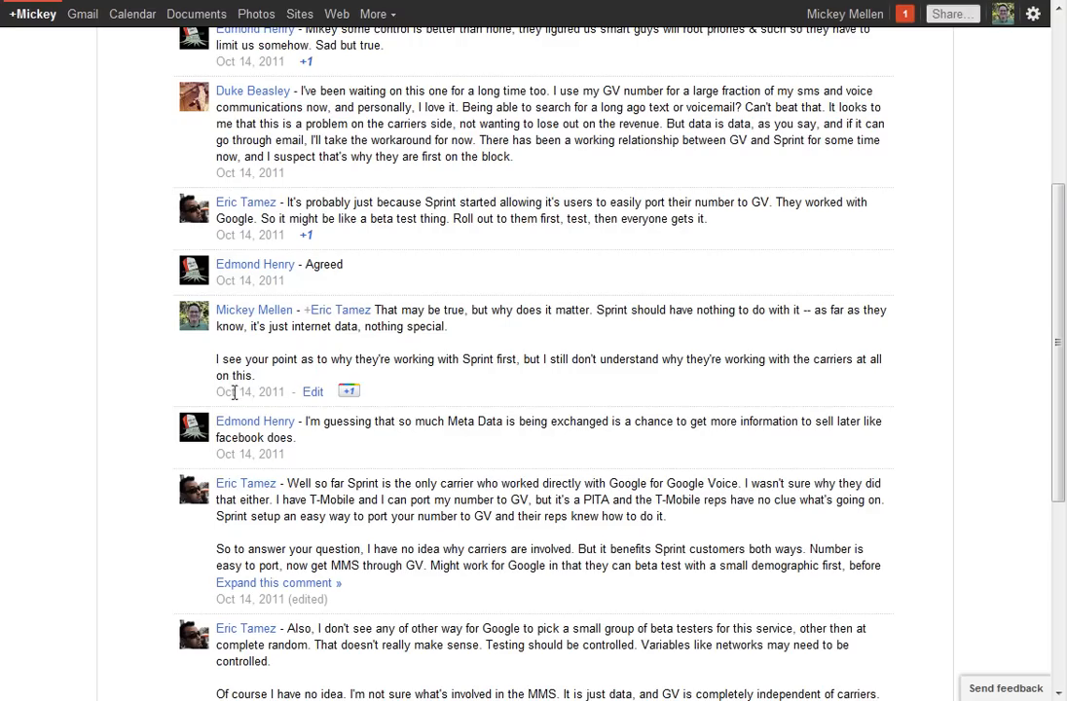
mouse_move(296, 390)
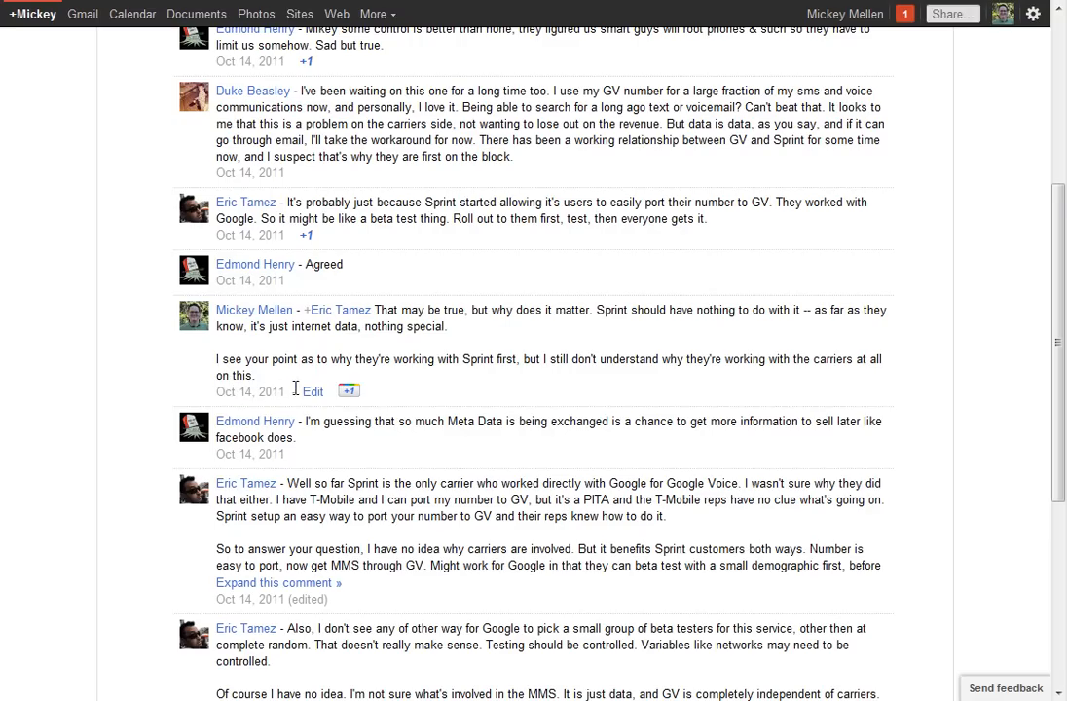
mouse_move(274, 347)
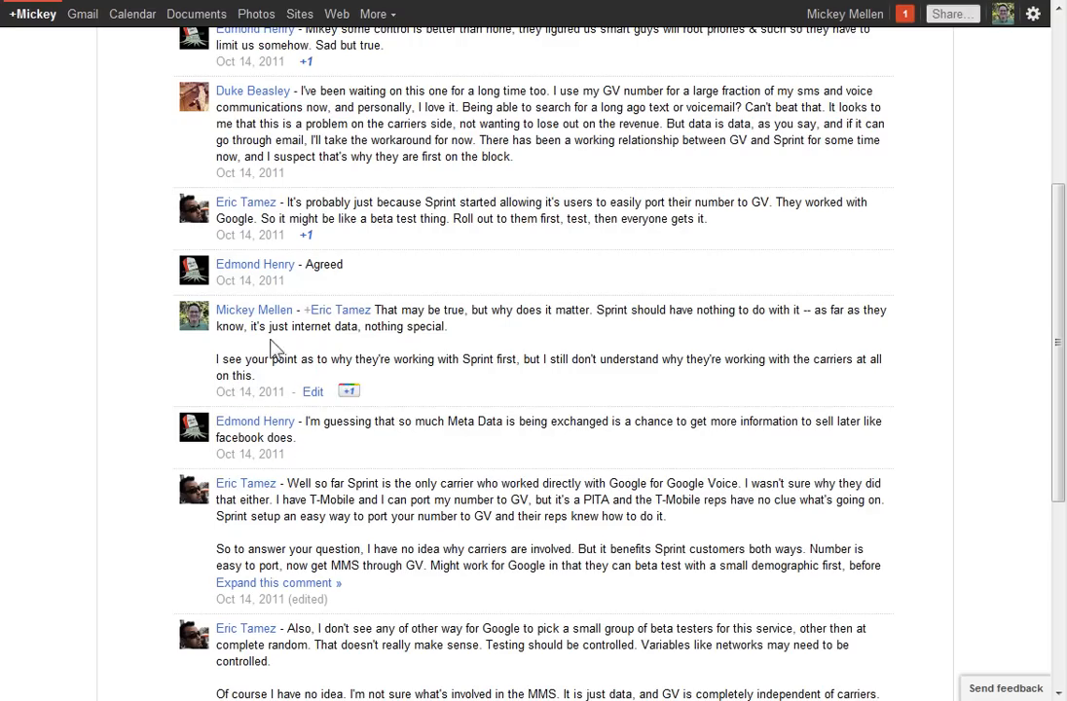
scroll(down, 3)
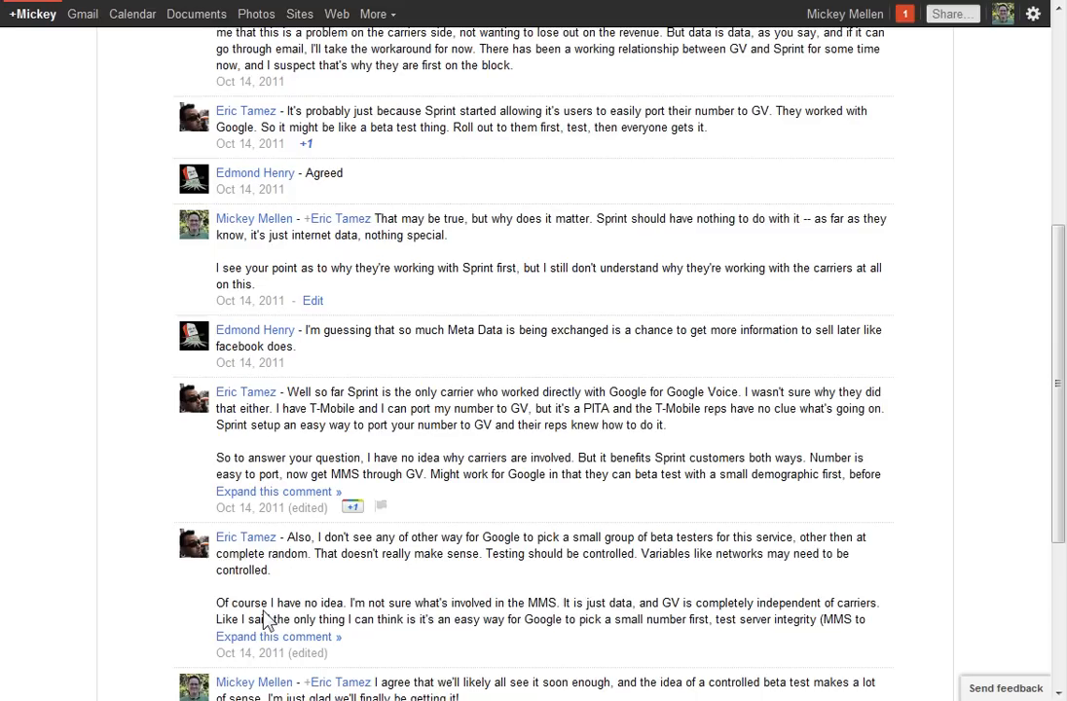
mouse_move(331, 509)
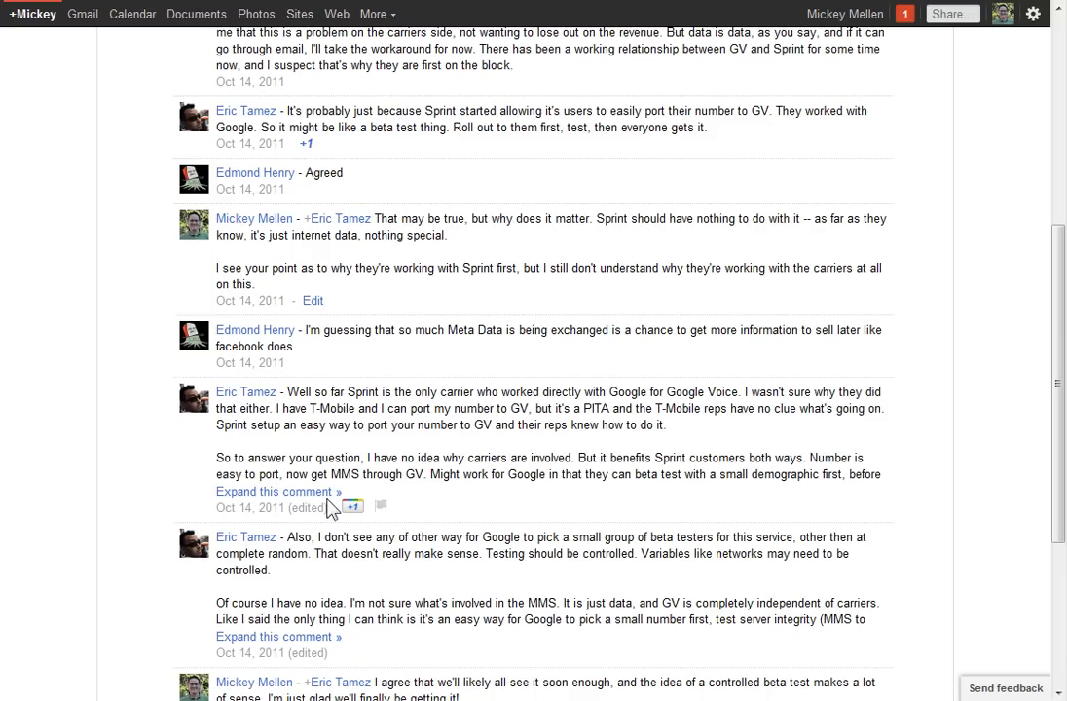
click(273, 490)
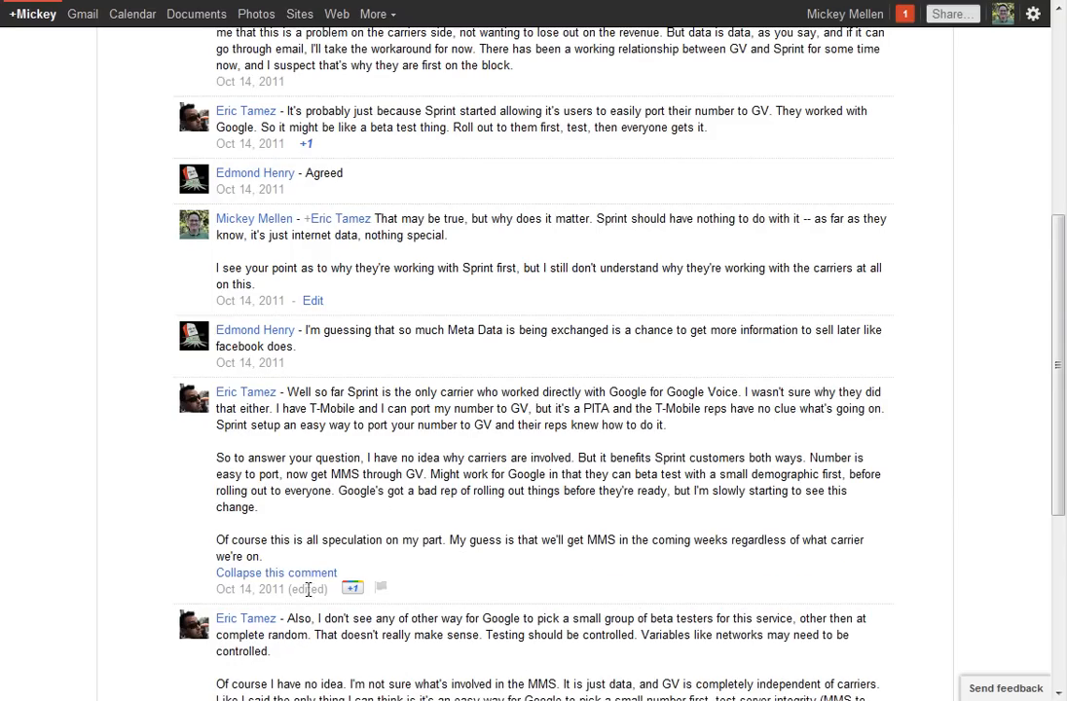
mouse_move(460, 473)
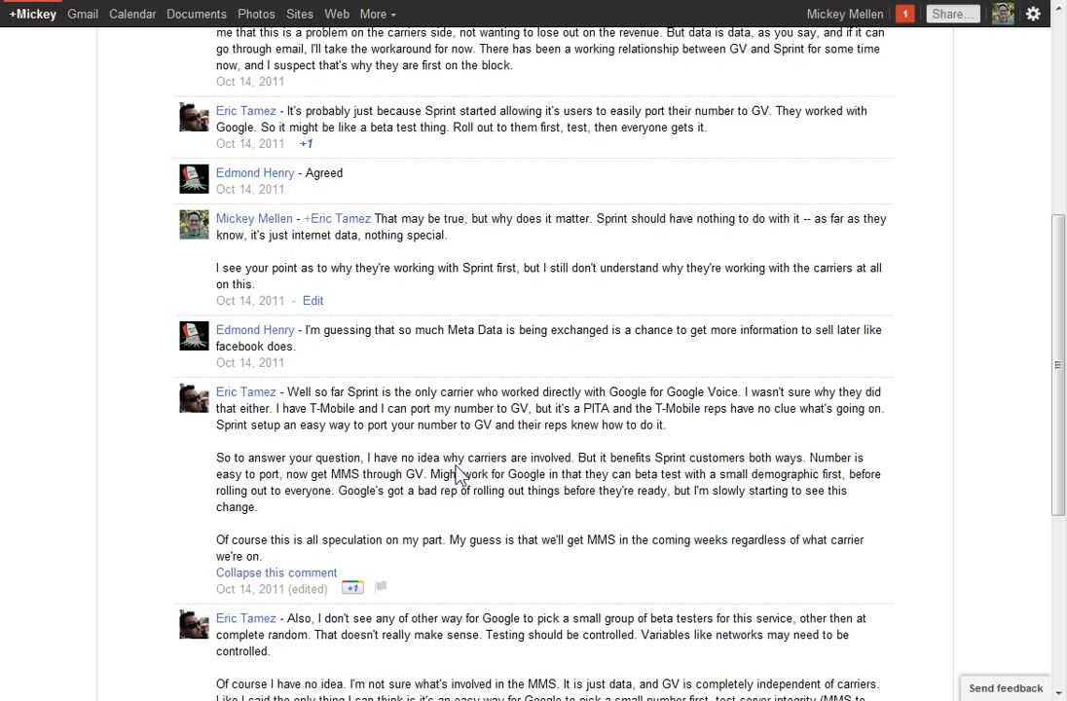